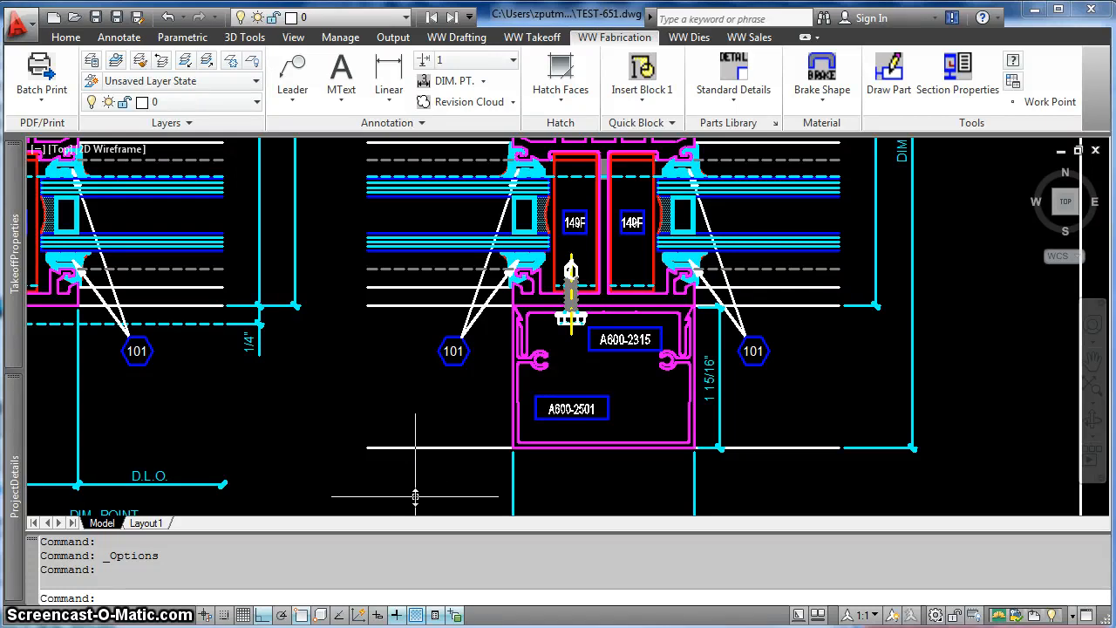
{"action": "mouse_move", "coordinate": [467, 464]}
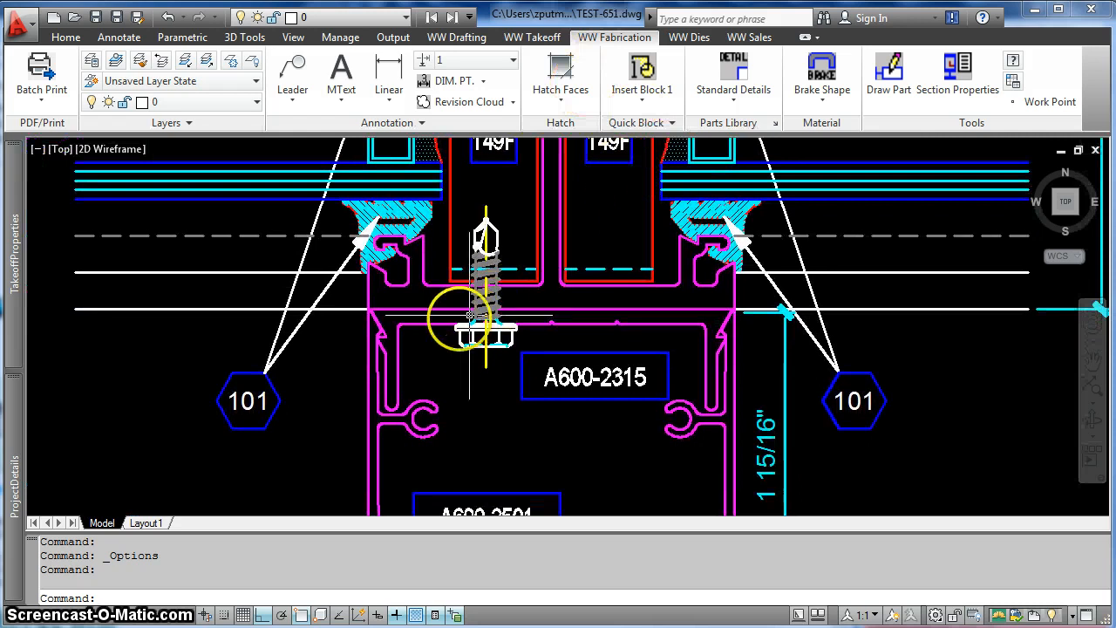
{"action": "mouse_move", "coordinate": [394, 391]}
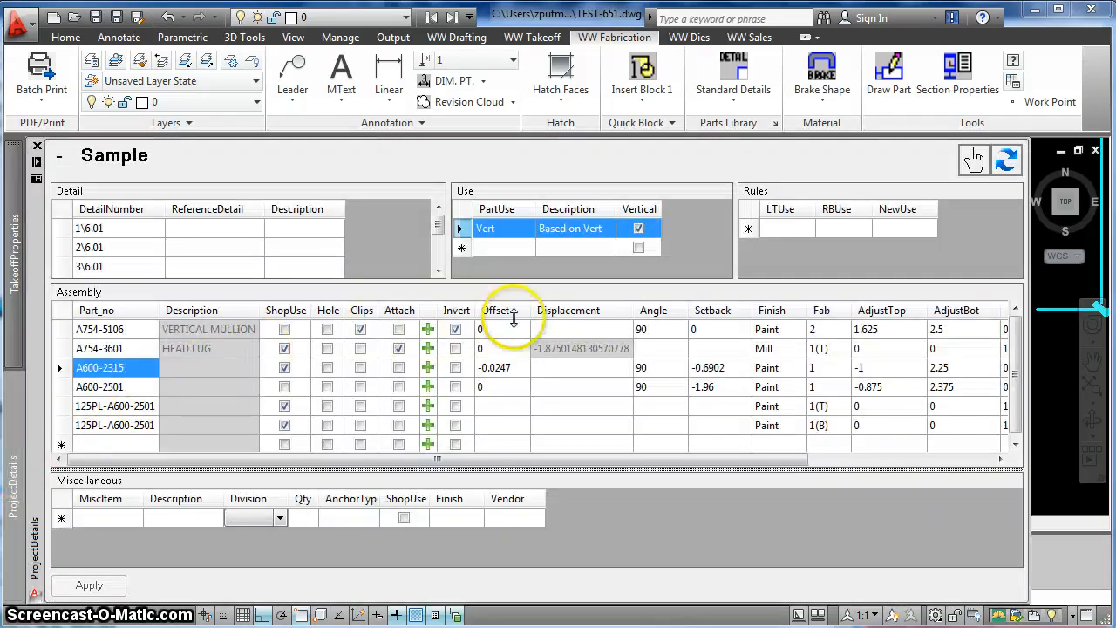
Step: Select the A754-5106 vertical mullion part number in the Assembly grid
{"action": "left_click", "coordinate": [101, 328]}
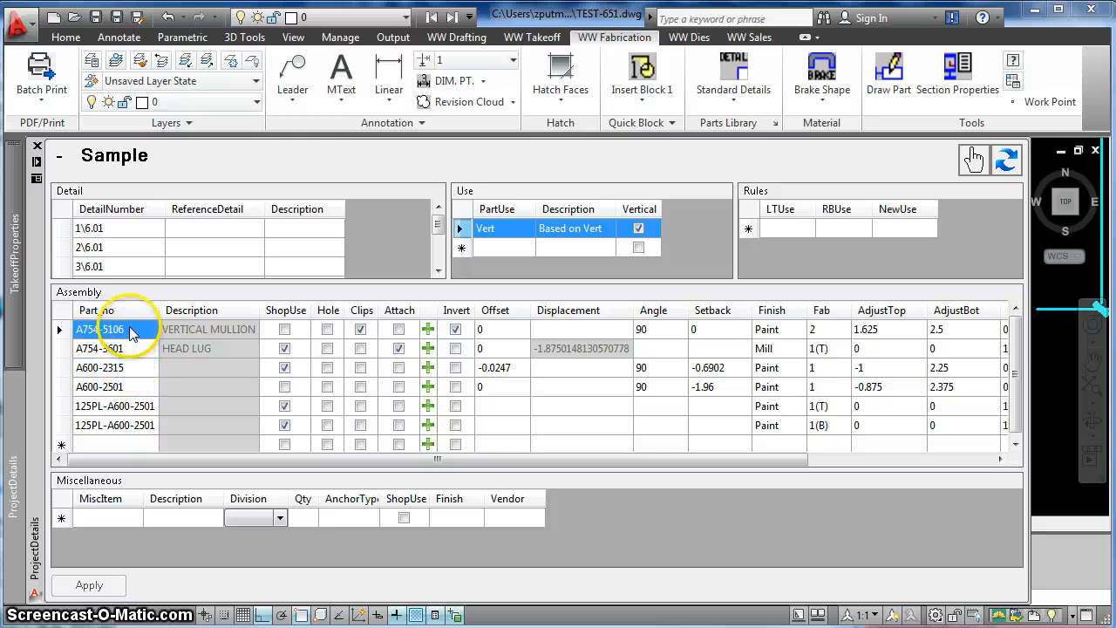
{"action": "mouse_move", "coordinate": [136, 375]}
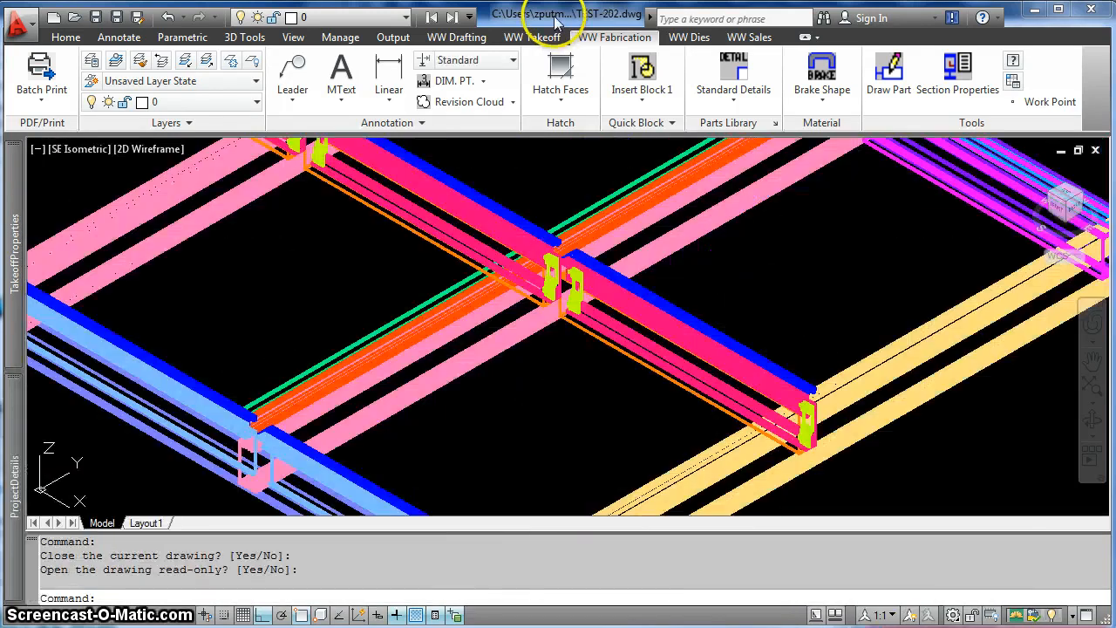
{"action": "mouse_move", "coordinate": [1057, 212]}
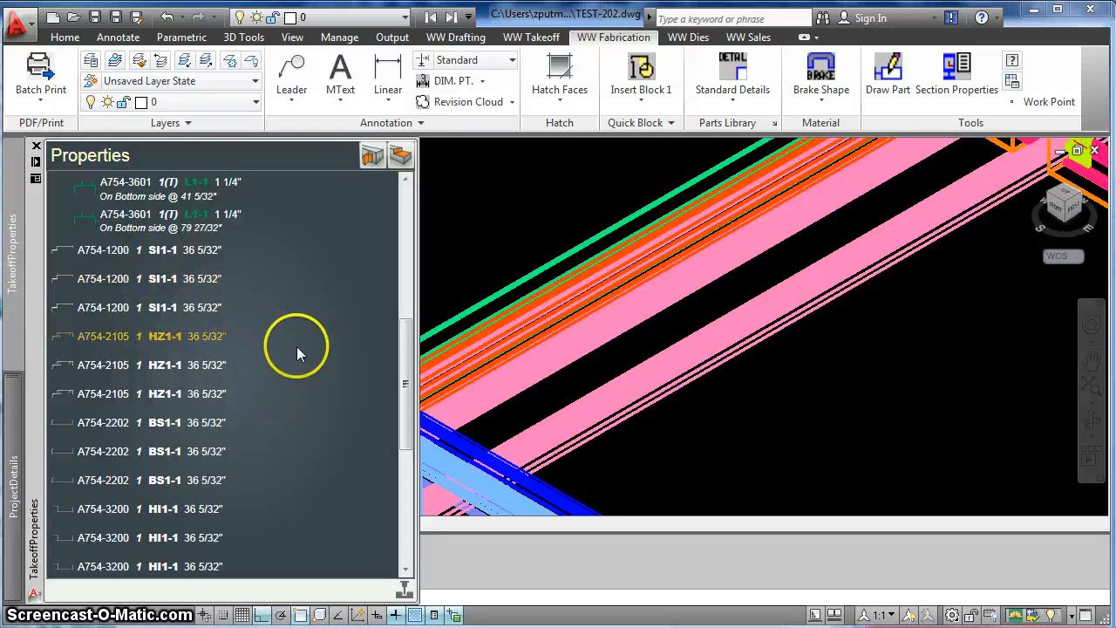
Step: Scroll the takeoff list down to the A754-5106 V1-2 mullion entries
{"action": "scroll", "scroll_direction": "down", "scroll_amount": 3}
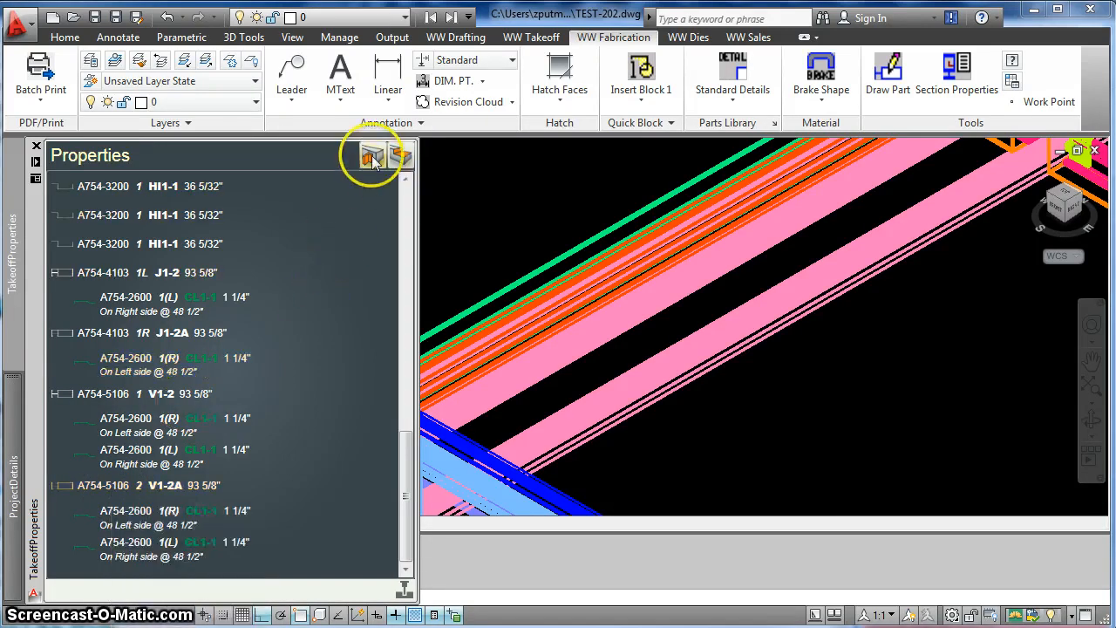
{"action": "mouse_move", "coordinate": [373, 155]}
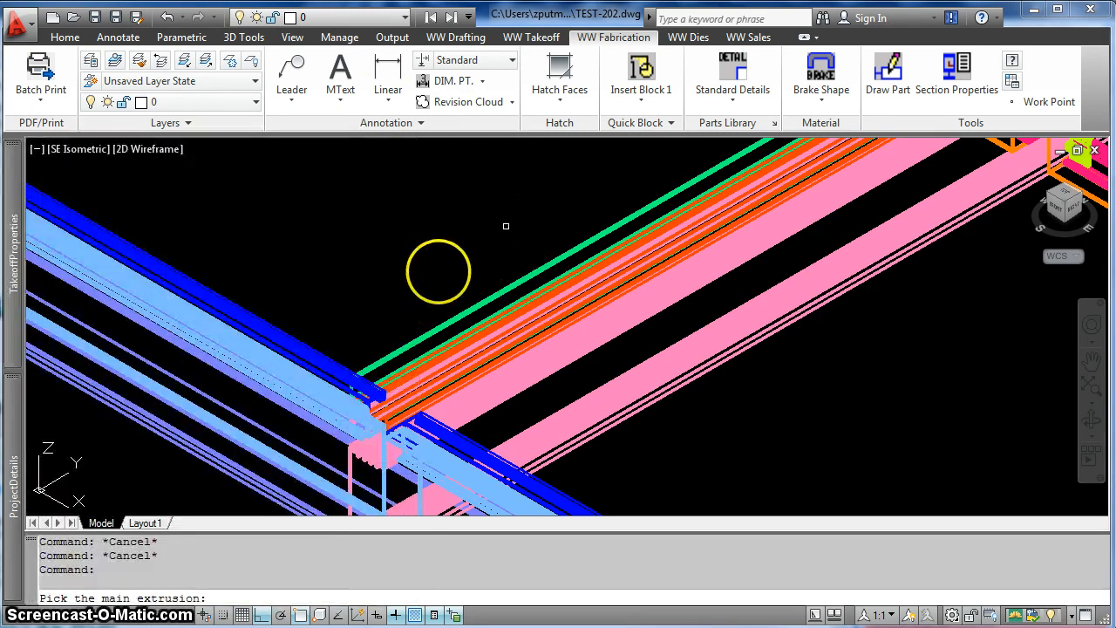
{"action": "mouse_move", "coordinate": [485, 323]}
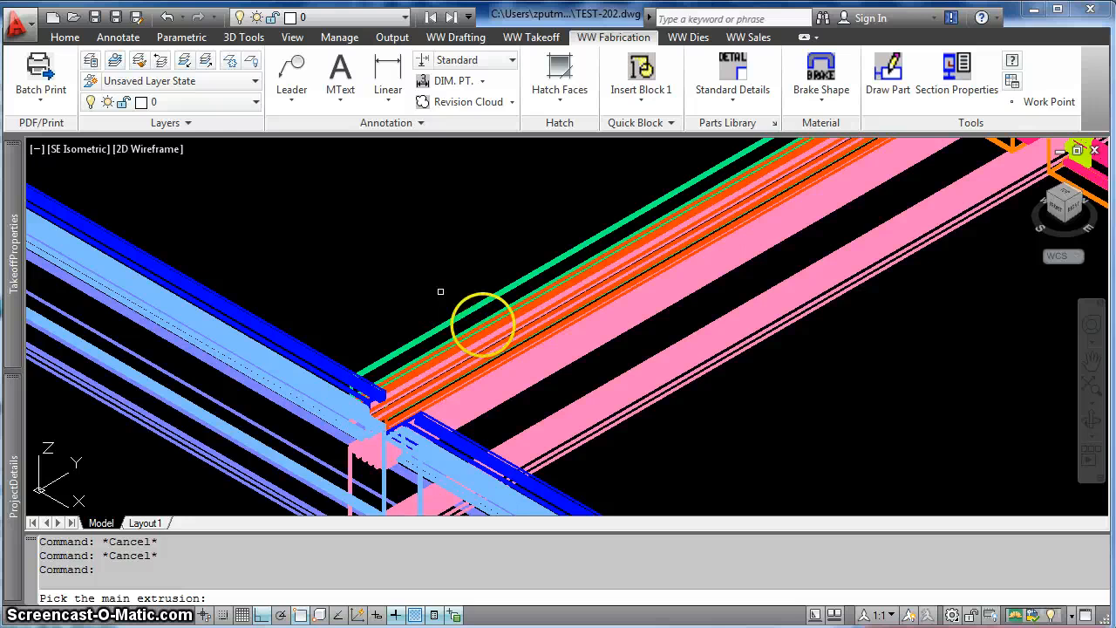
{"action": "mouse_move", "coordinate": [624, 417]}
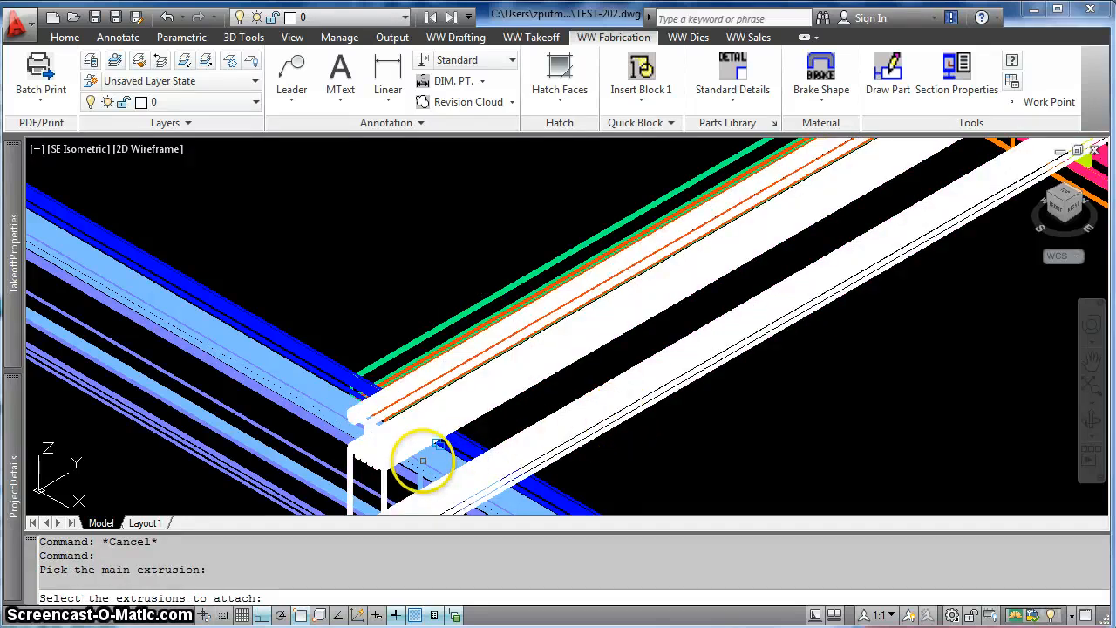
{"action": "mouse_move", "coordinate": [342, 426]}
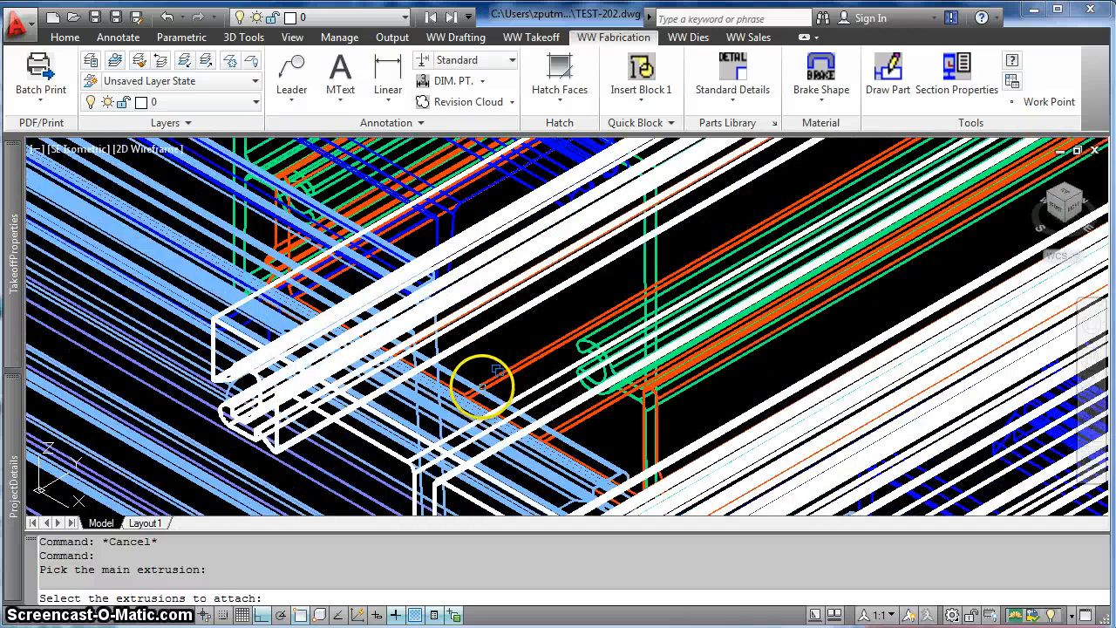
{"action": "mouse_move", "coordinate": [503, 370]}
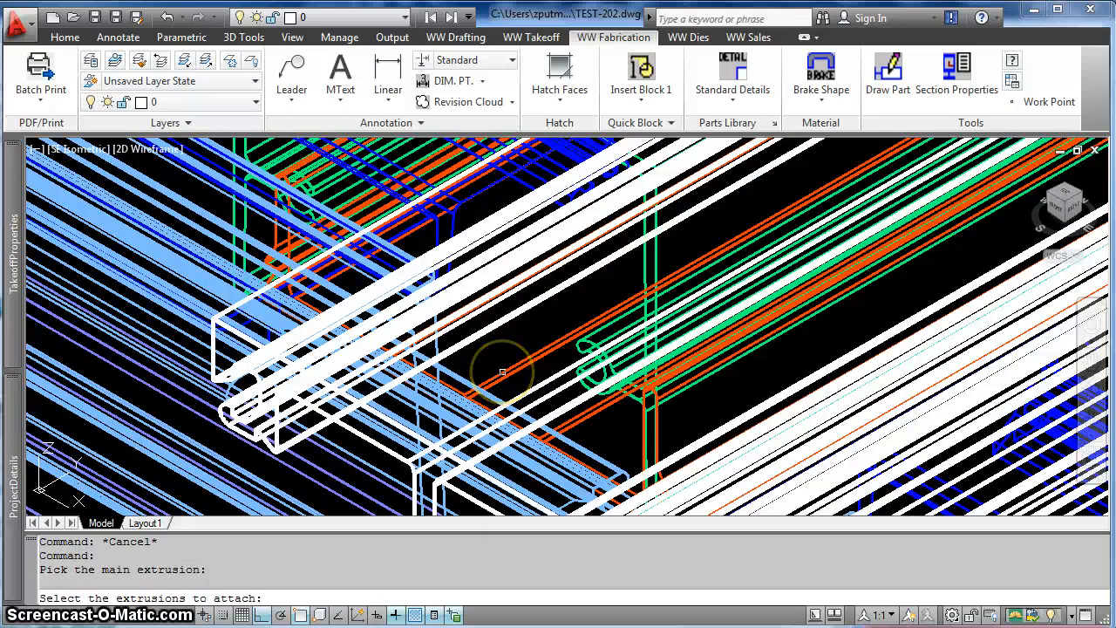
{"action": "mouse_move", "coordinate": [1038, 206]}
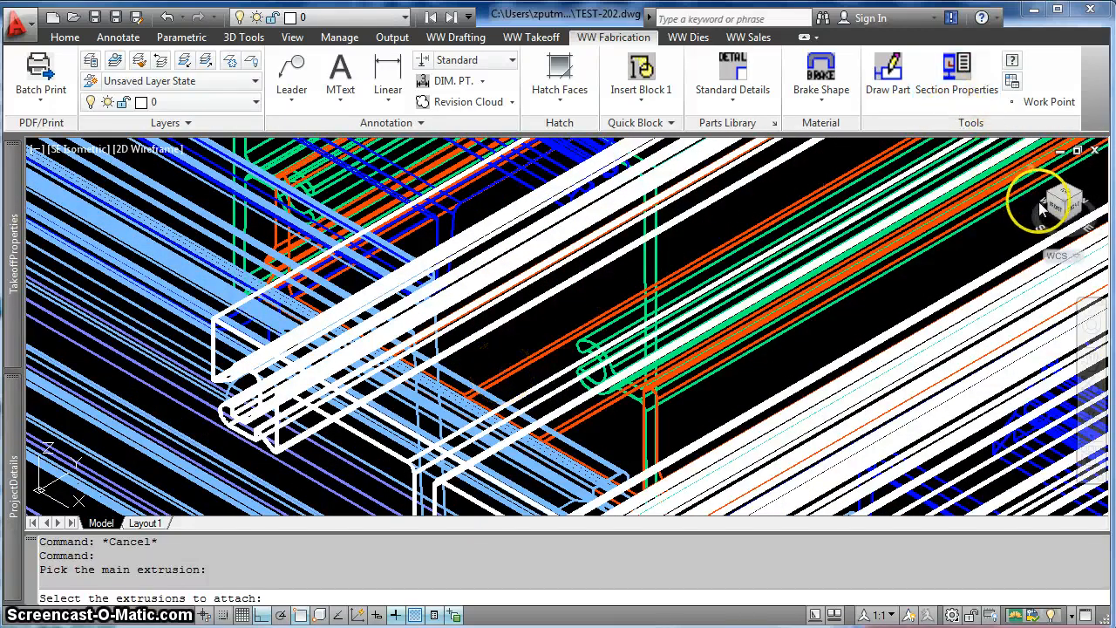
{"action": "mouse_move", "coordinate": [1056, 209]}
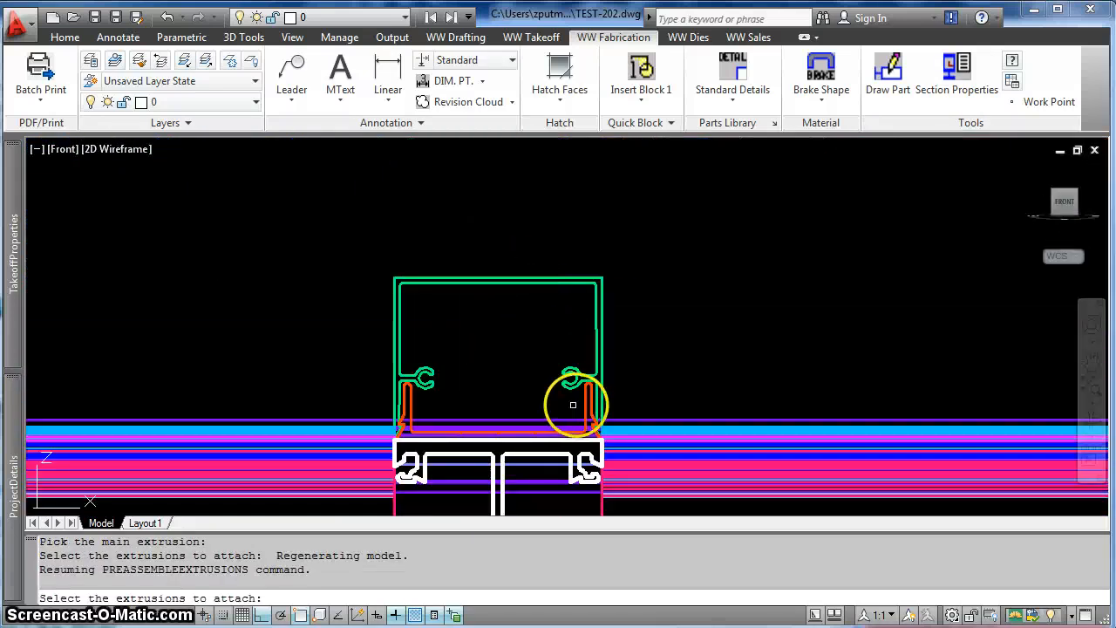
Step: Choose the green adapter as the extrusion to attach onto the mullion
{"action": "left_click", "coordinate": [573, 404]}
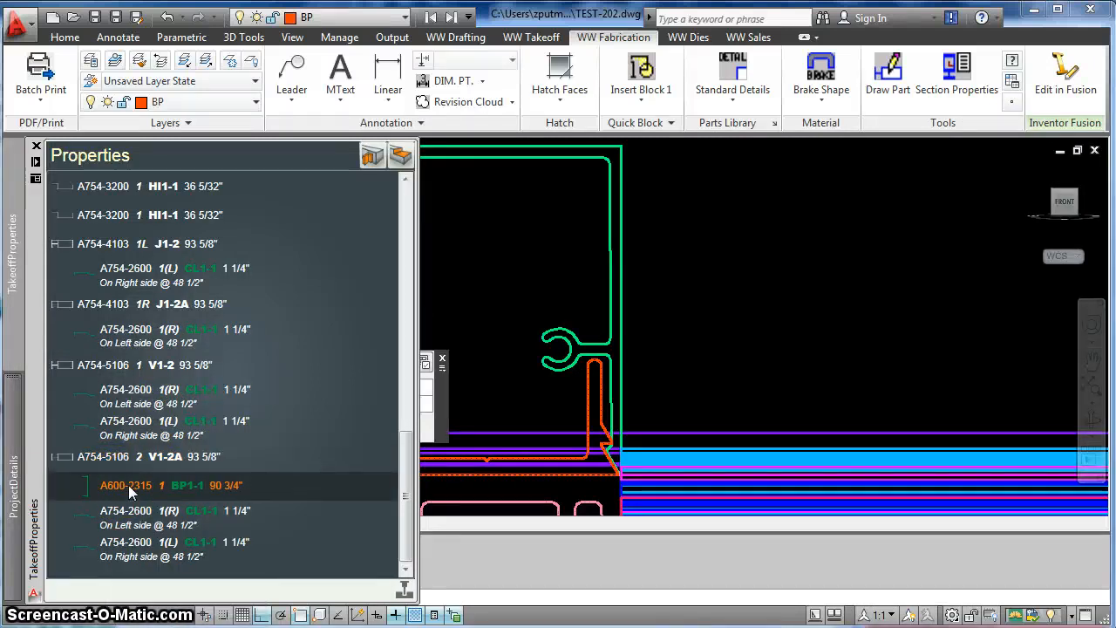
Step: Open the fab template for the A754-5106 V1-2A mullion from the takeoff list
{"action": "right_click", "coordinate": [126, 457]}
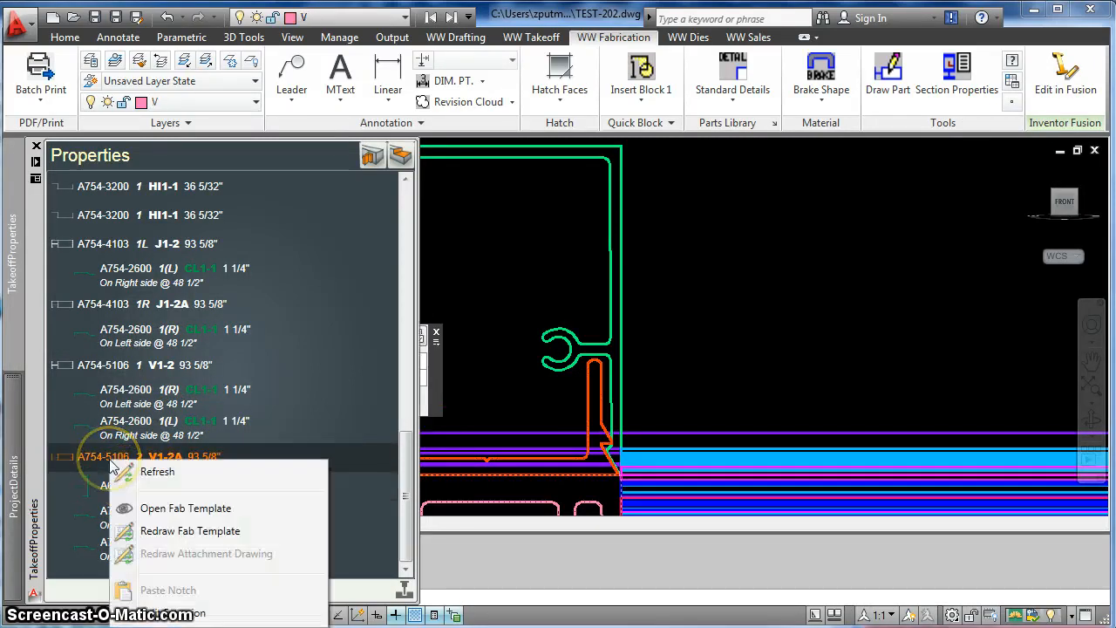
{"action": "mouse_move", "coordinate": [164, 513]}
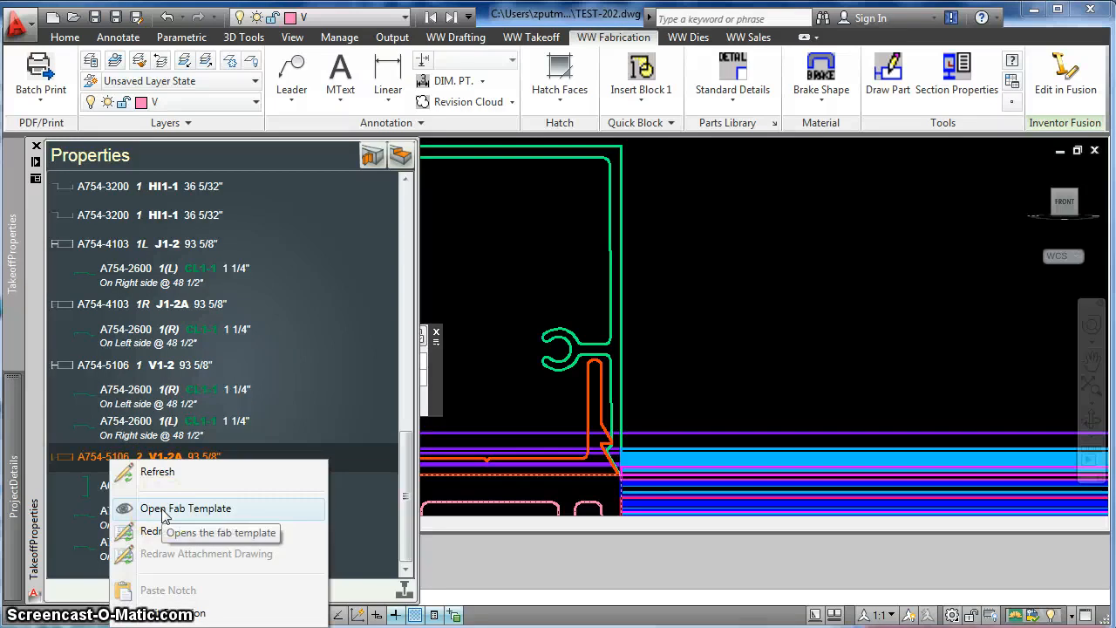
{"action": "left_click", "coordinate": [185, 507]}
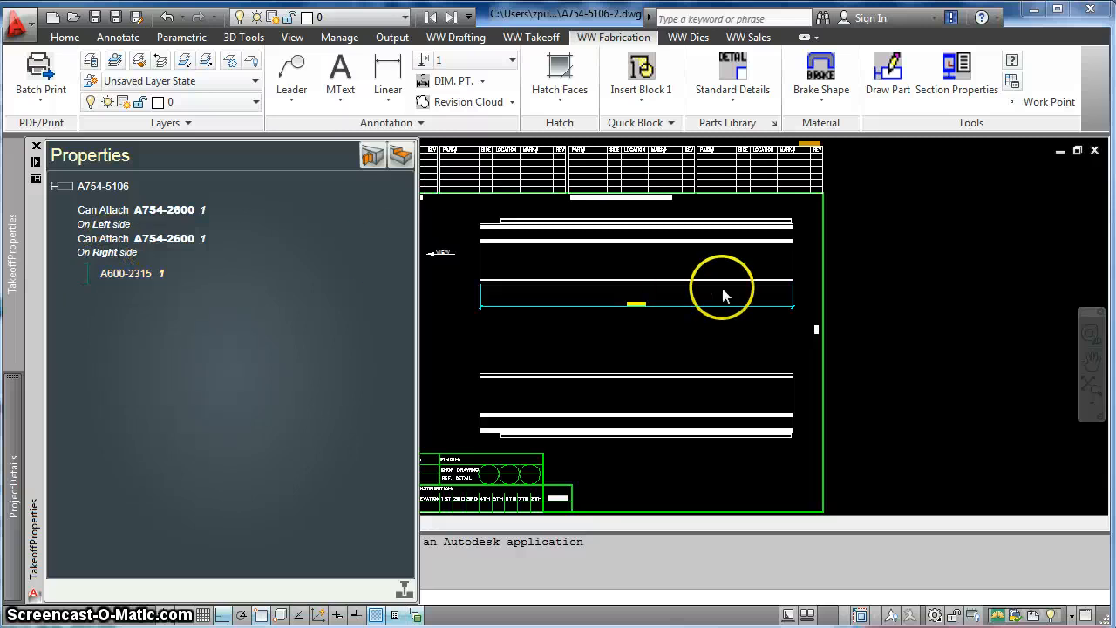
Step: Return focus to the A754-5106-2.dwg template drawing to view the mullion elevation
{"action": "left_click", "coordinate": [35, 144]}
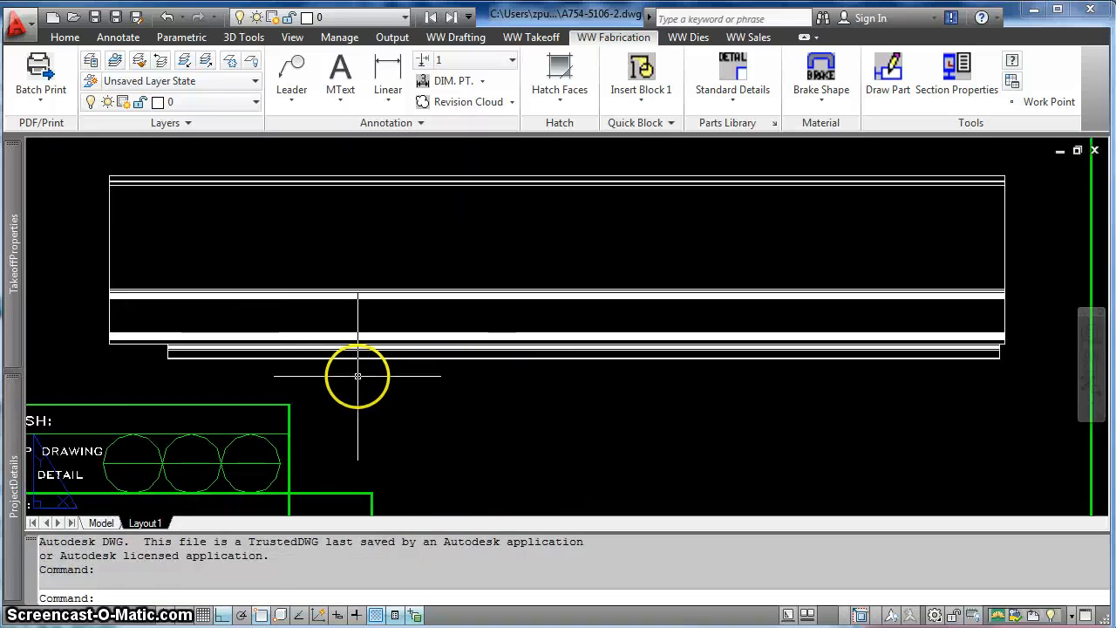
{"action": "mouse_move", "coordinate": [914, 349]}
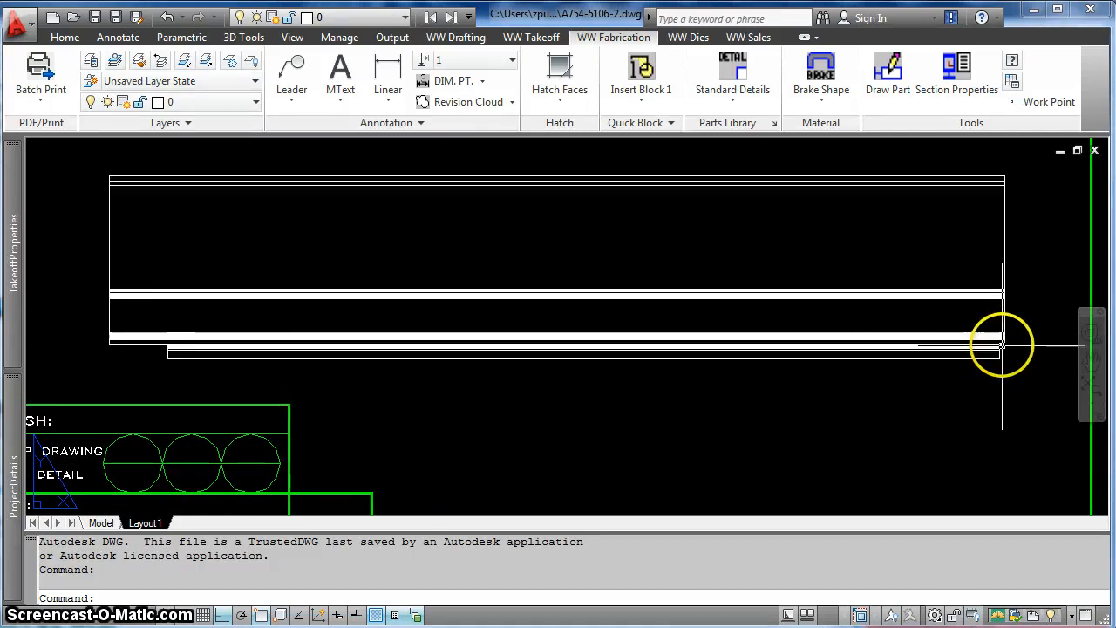
{"action": "mouse_move", "coordinate": [1038, 352]}
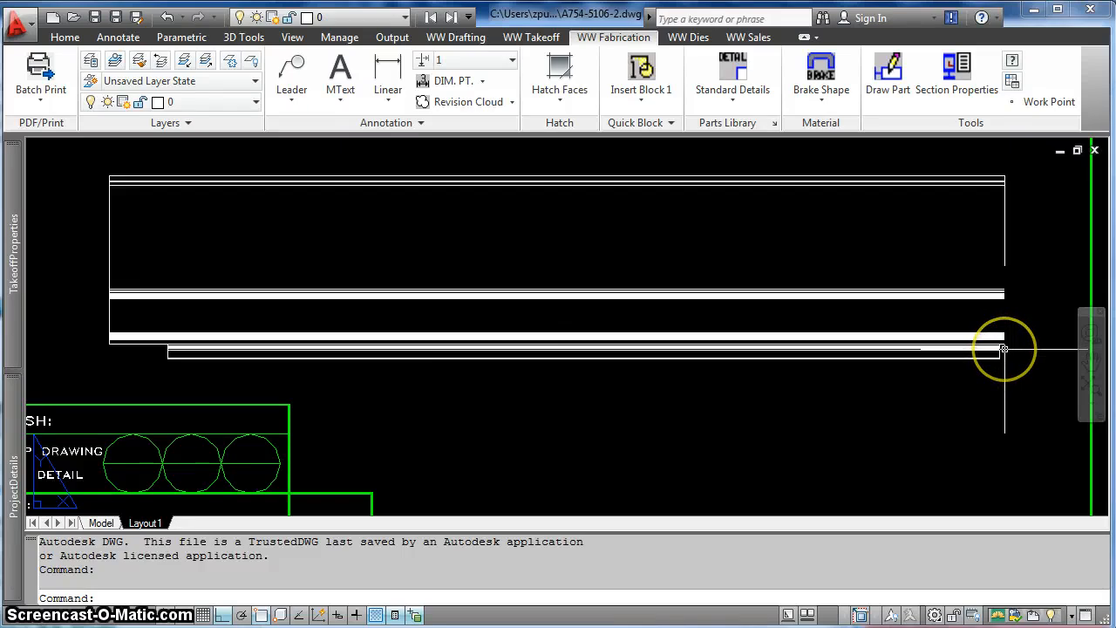
{"action": "mouse_move", "coordinate": [248, 352]}
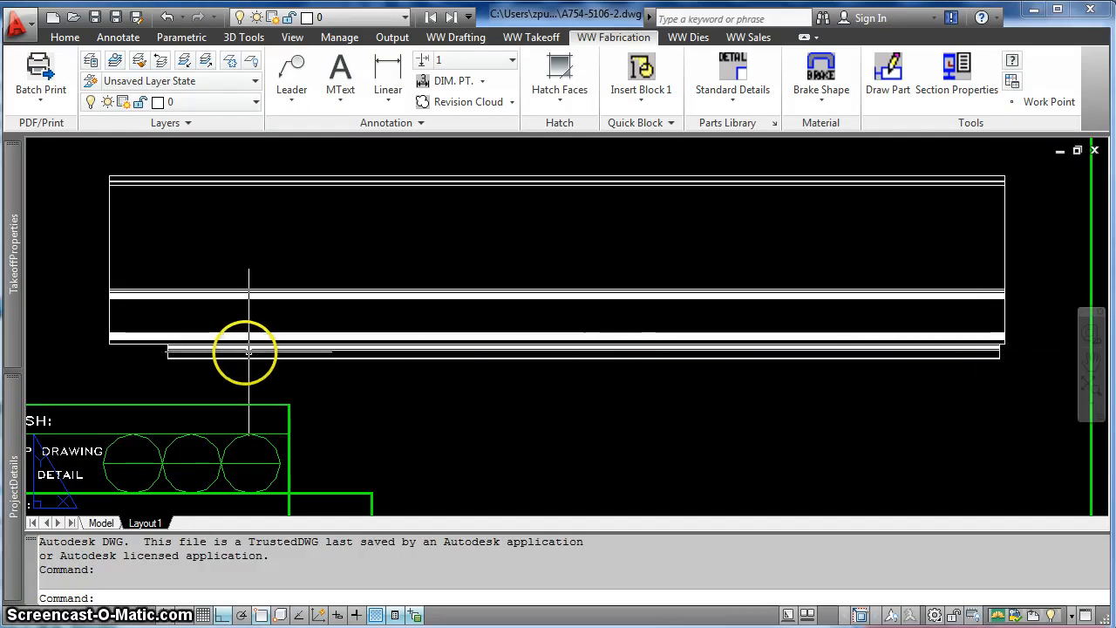
{"action": "mouse_move", "coordinate": [171, 349]}
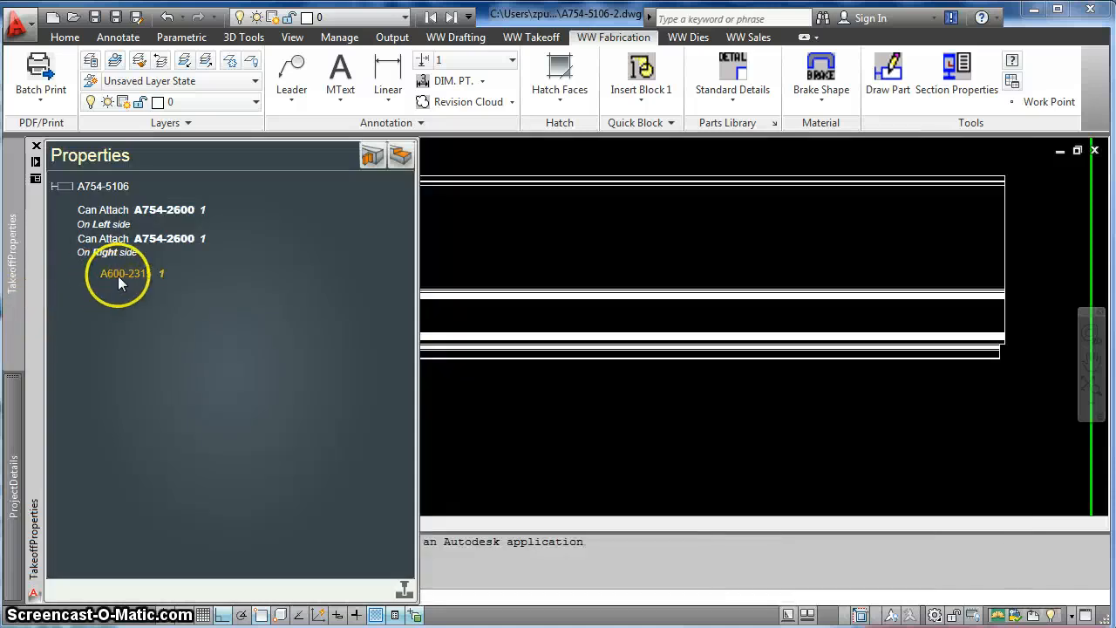
Step: Insert the A600-2315 adapter into the template with its PART# A600-2315 callout and table label
{"action": "left_click", "coordinate": [125, 272]}
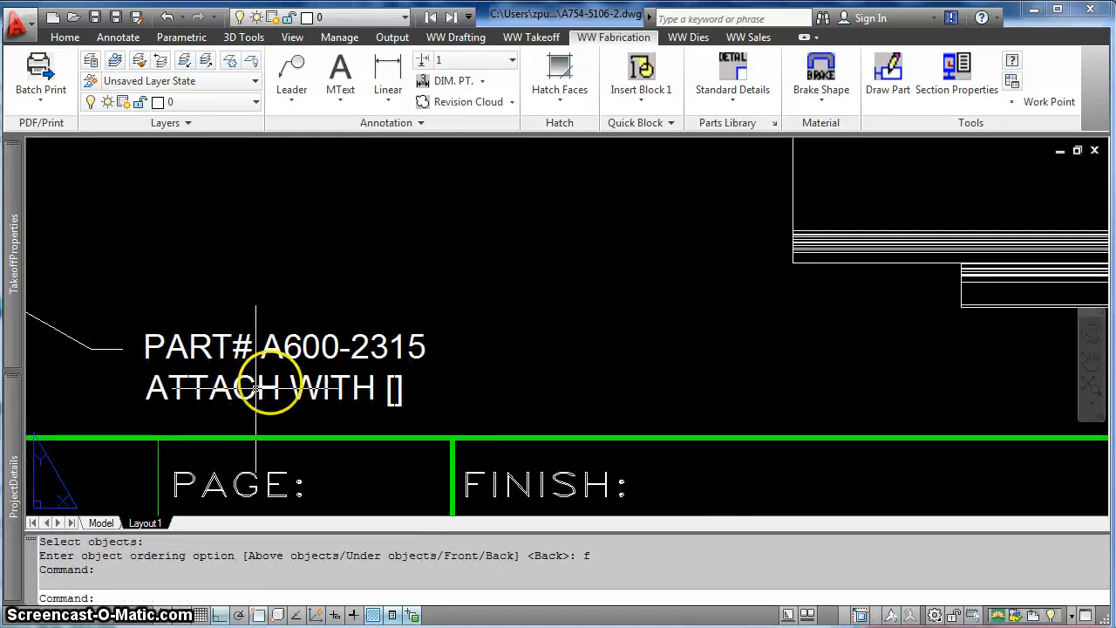
{"action": "scroll", "scroll_direction": "down", "scroll_amount": 3}
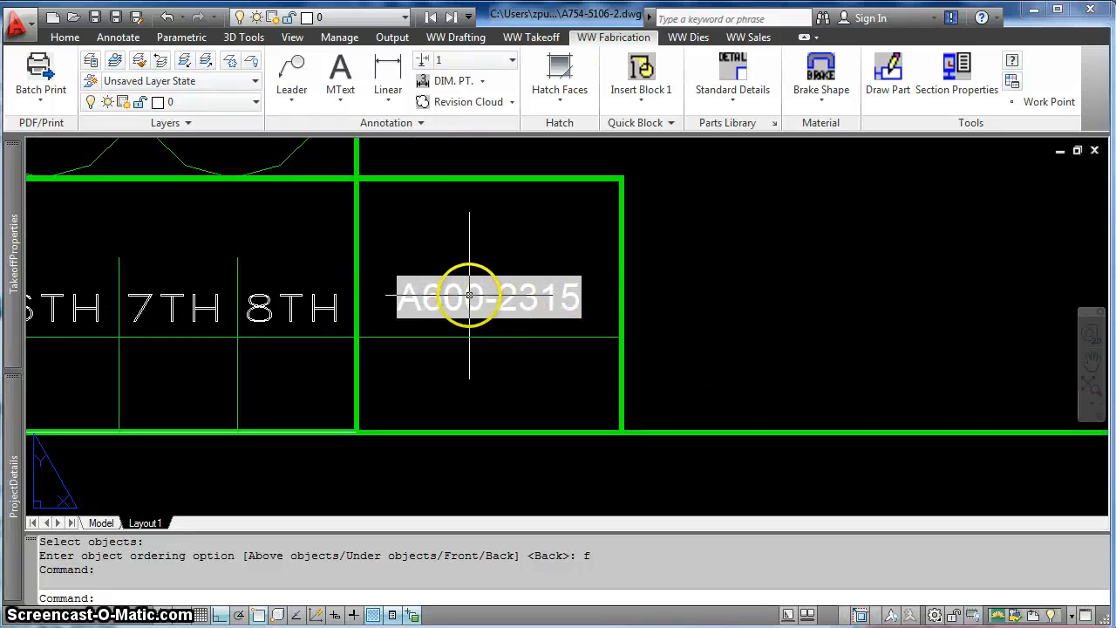
{"action": "mouse_move", "coordinate": [405, 387]}
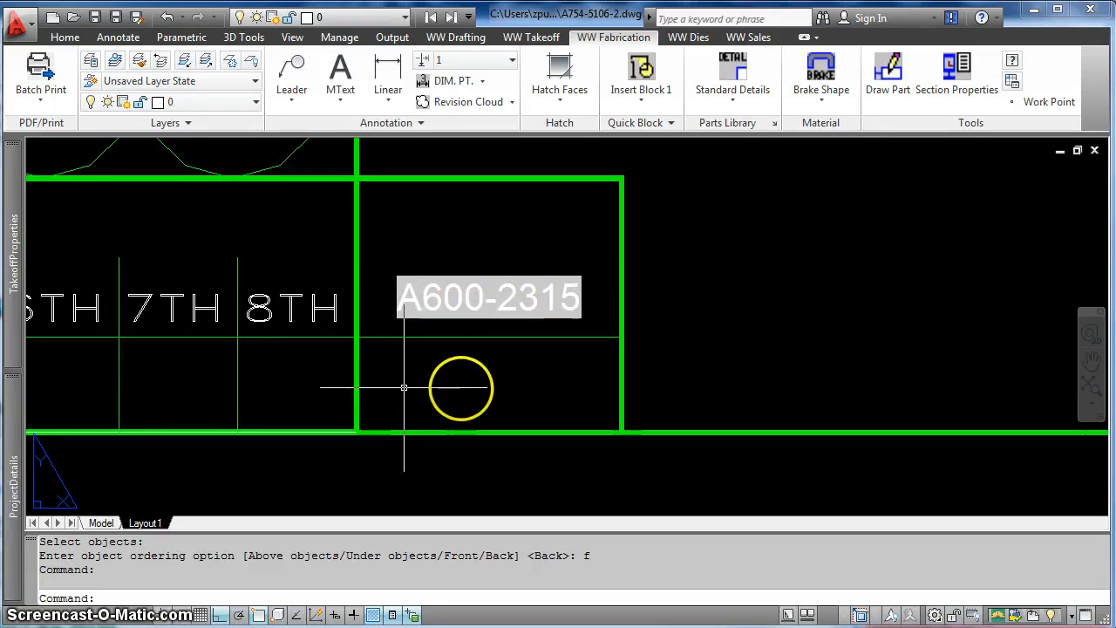
{"action": "scroll", "scroll_direction": "down", "scroll_amount": 3}
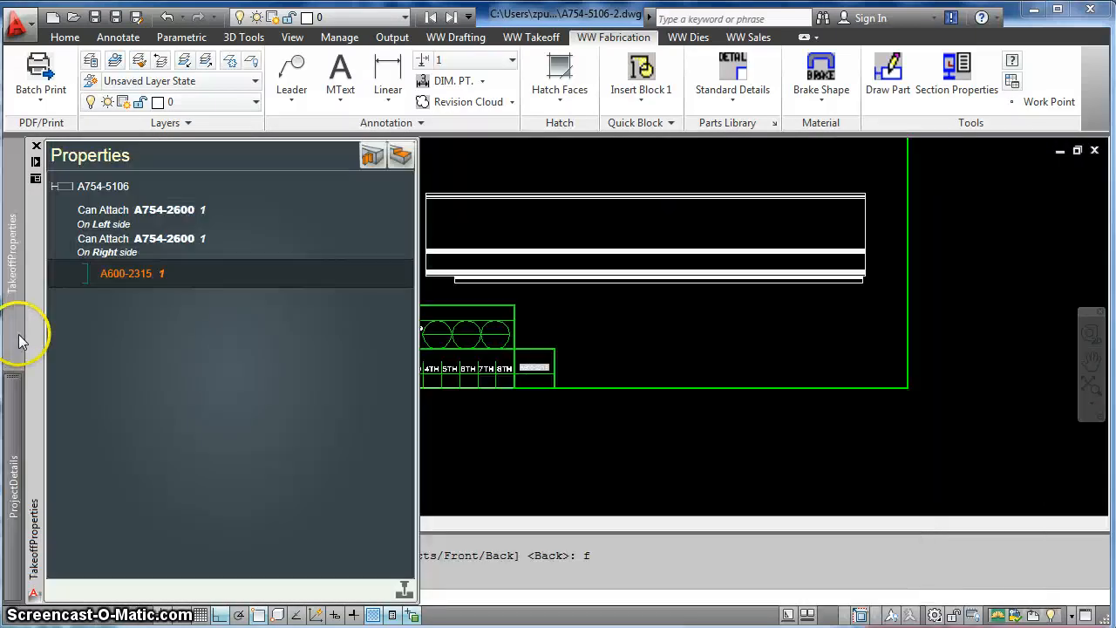
Step: Collapse the takeoff list and return to the SE Isometric view of the TEST-202 framing
{"action": "left_click", "coordinate": [37, 146]}
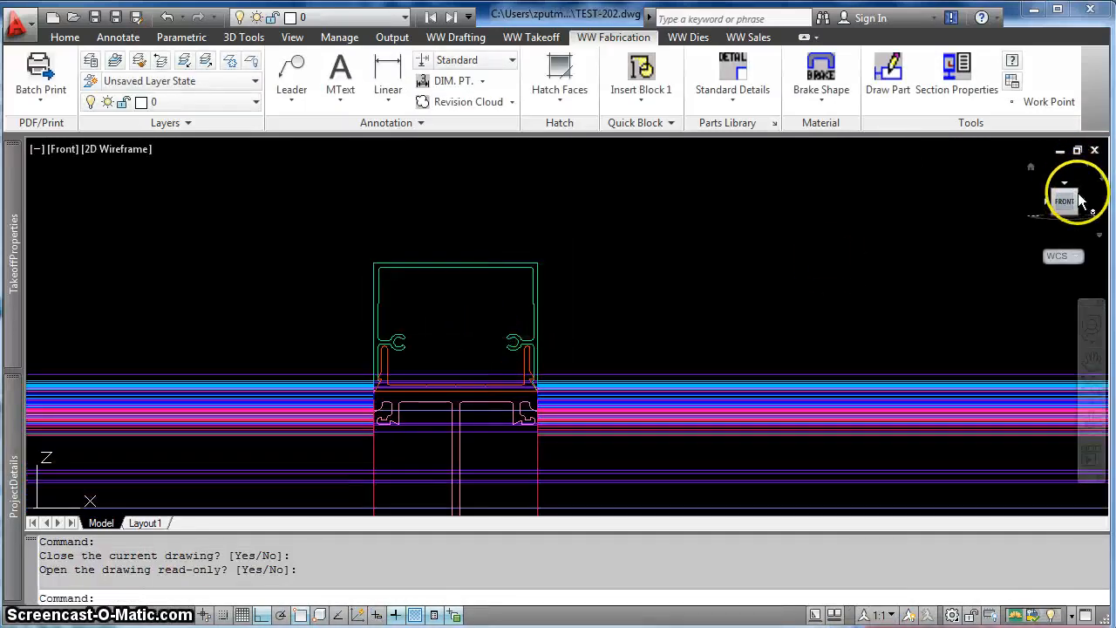
{"action": "left_click", "coordinate": [1081, 189]}
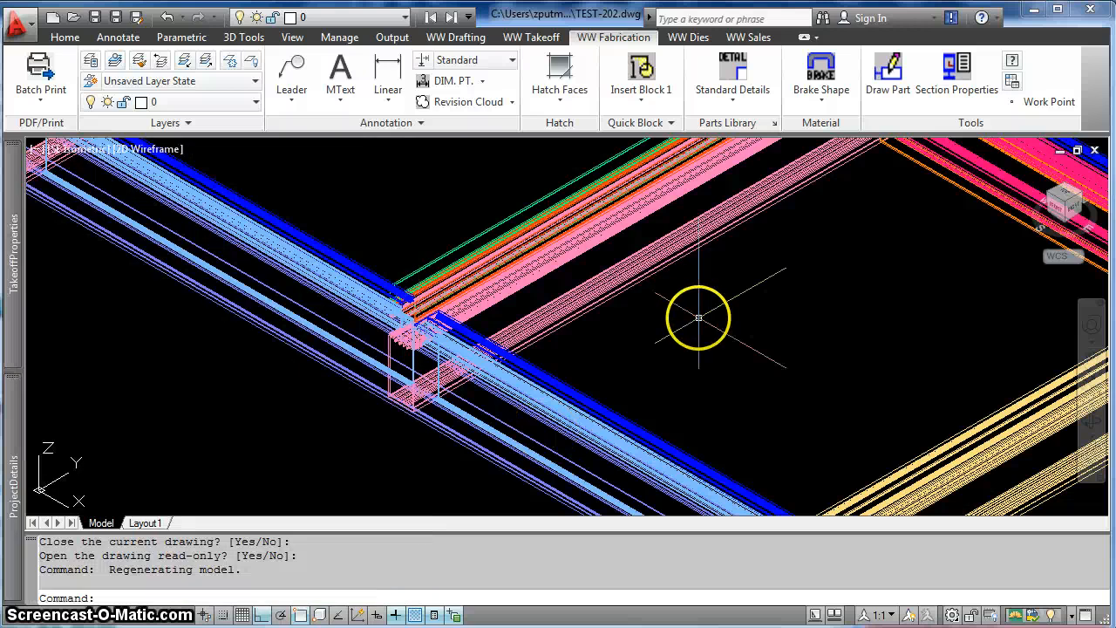
{"action": "mouse_move", "coordinate": [659, 314]}
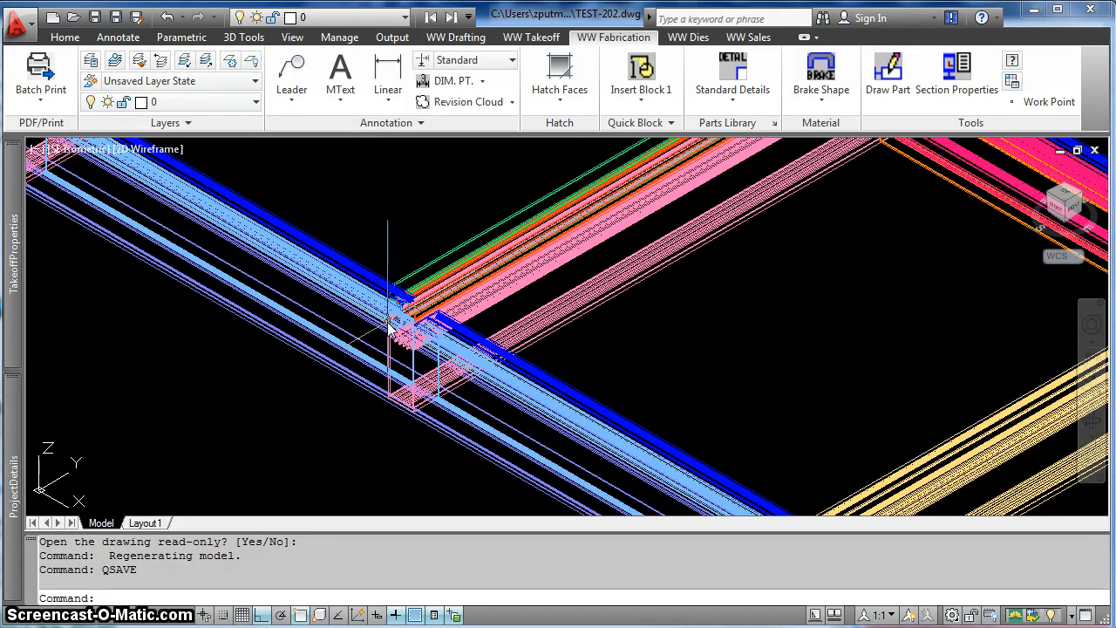
{"action": "mouse_move", "coordinate": [453, 311]}
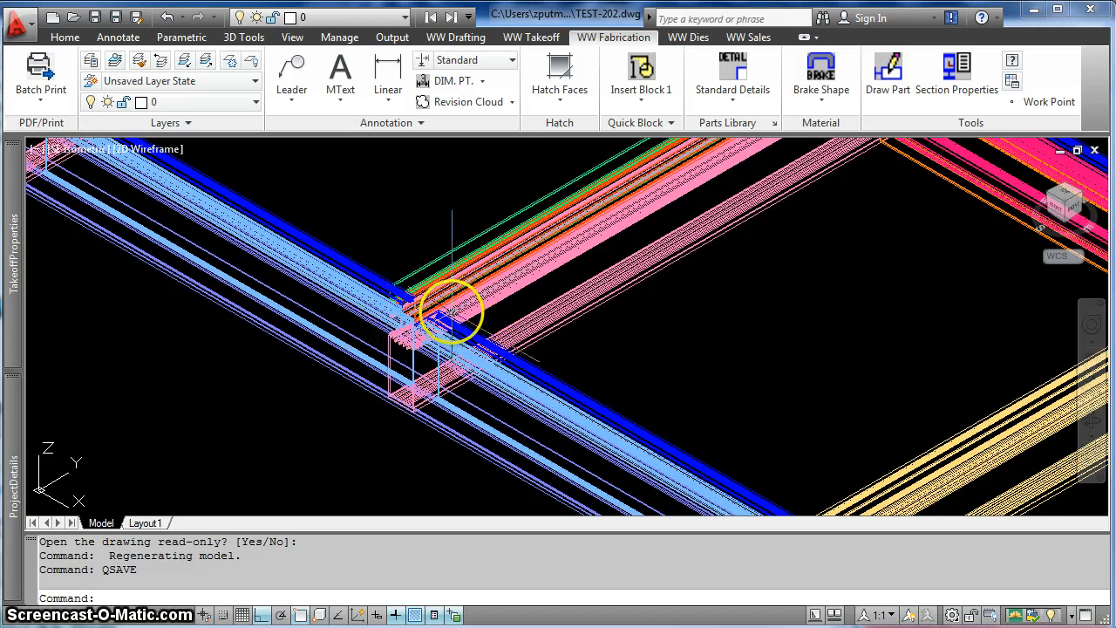